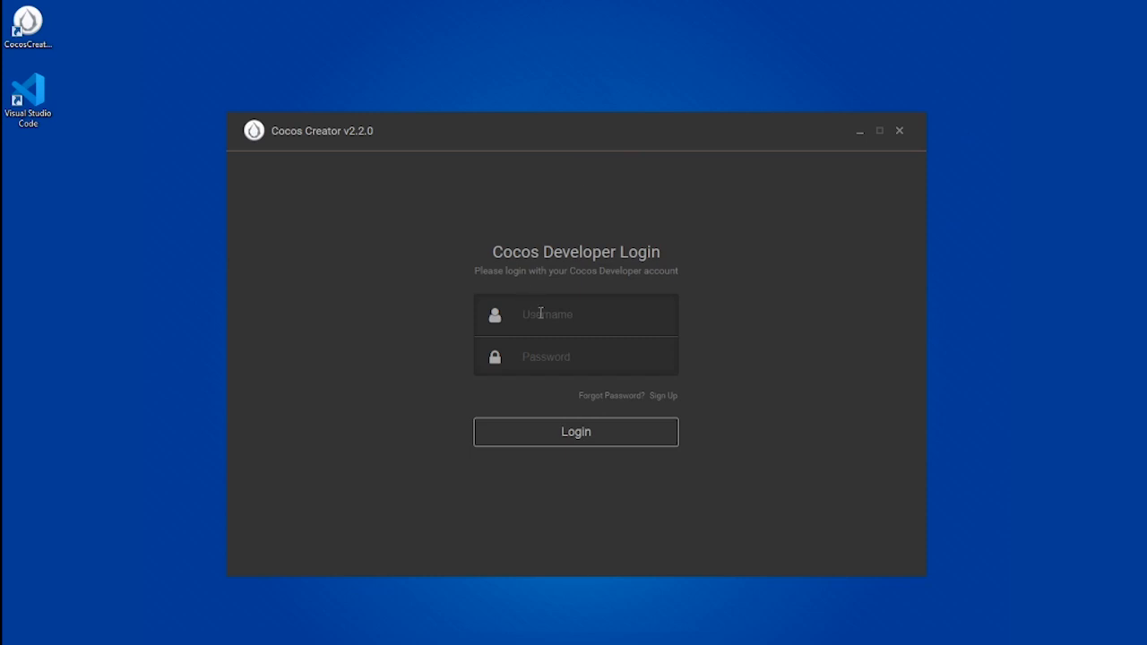
{"action": "type", "text": "CocosCreator"}
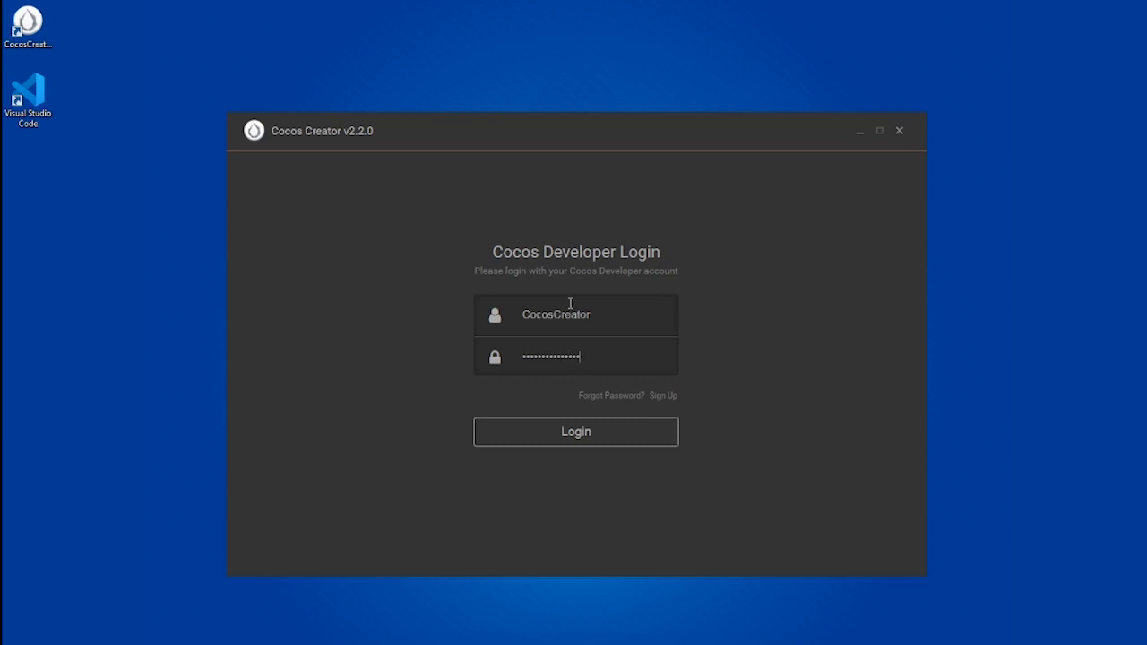
{"action": "left_click", "coordinate": [576, 430]}
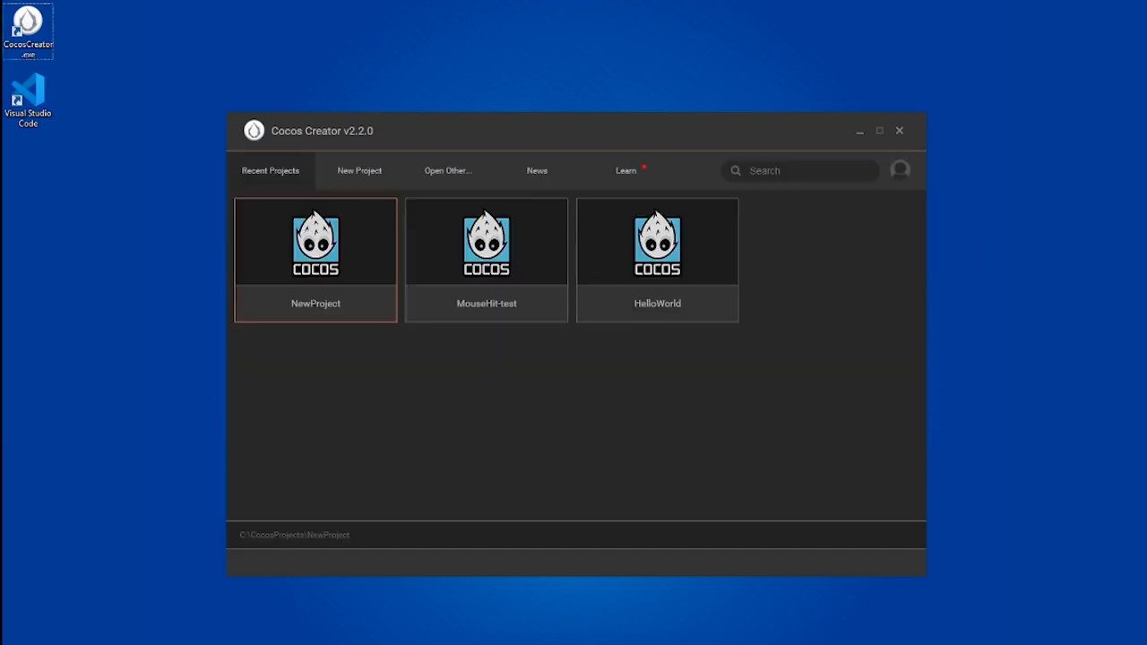
{"action": "mouse_move", "coordinate": [337, 178]}
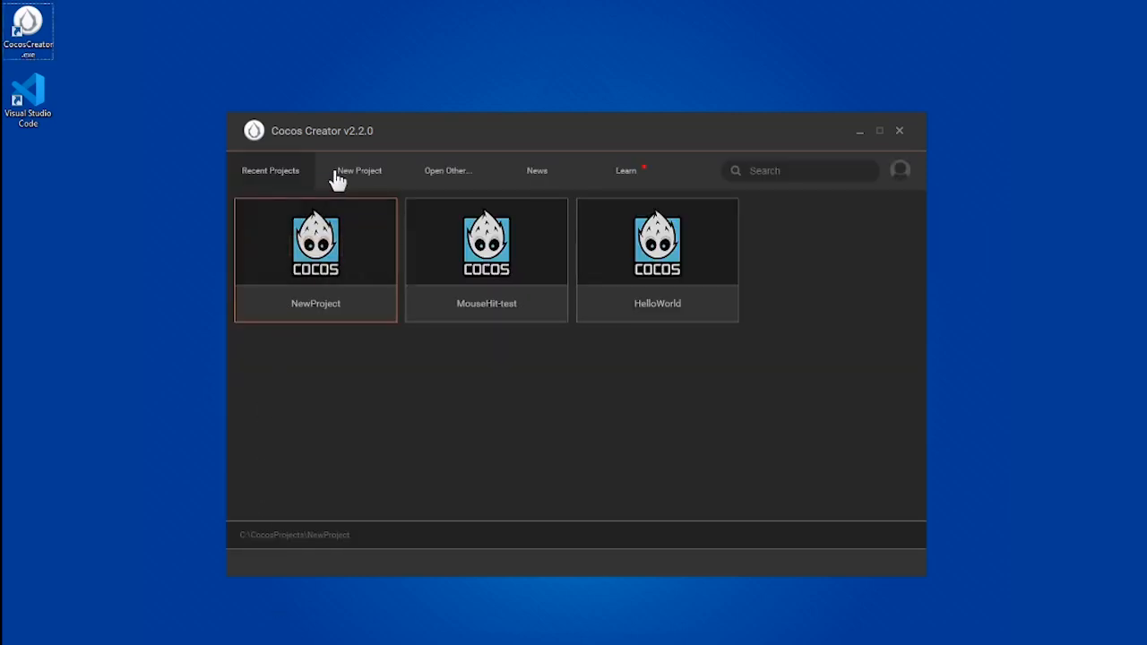
Step: Create a project from the Hello World template at C:\CocosProjects\NewProject_1
{"action": "left_click", "coordinate": [358, 170]}
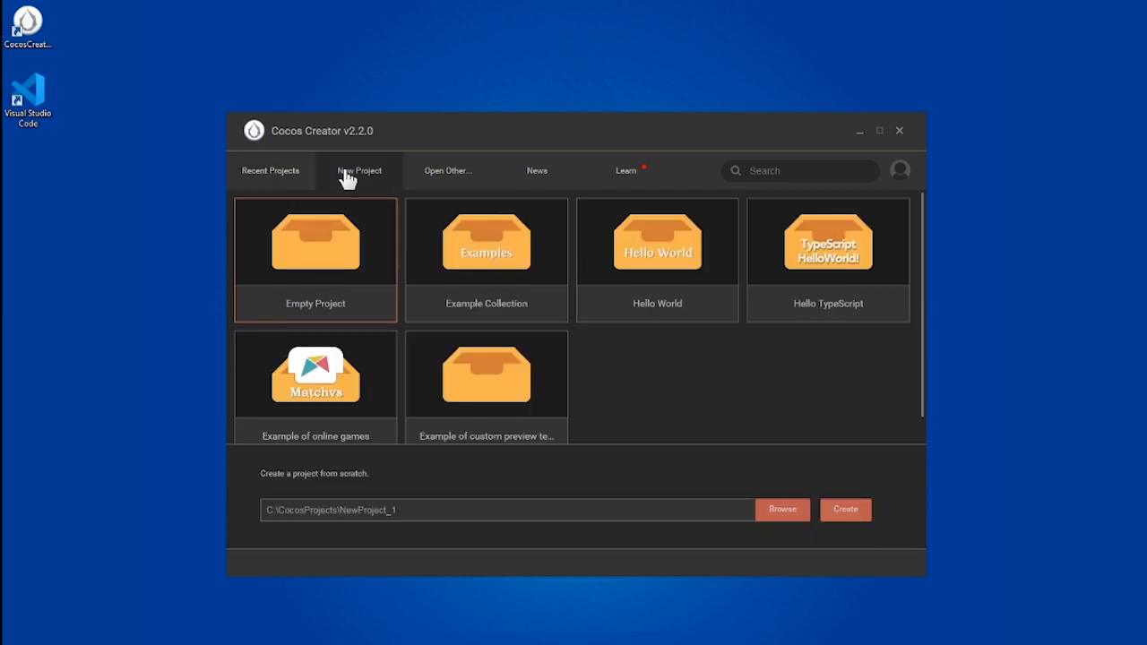
{"action": "mouse_move", "coordinate": [599, 211]}
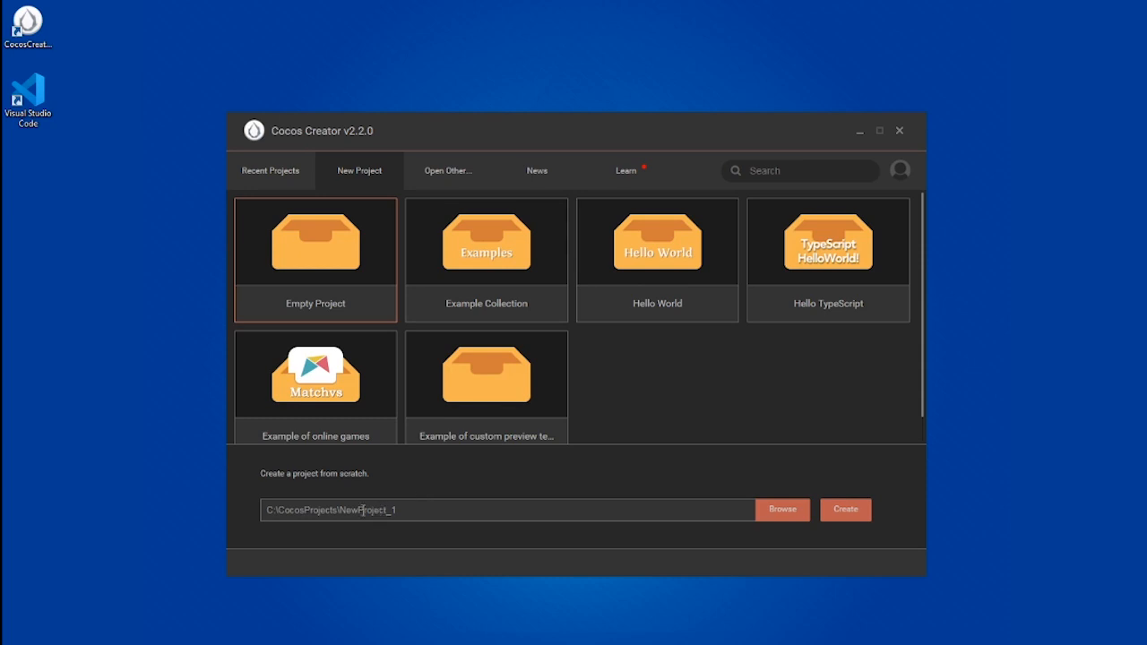
{"action": "left_click", "coordinate": [657, 260]}
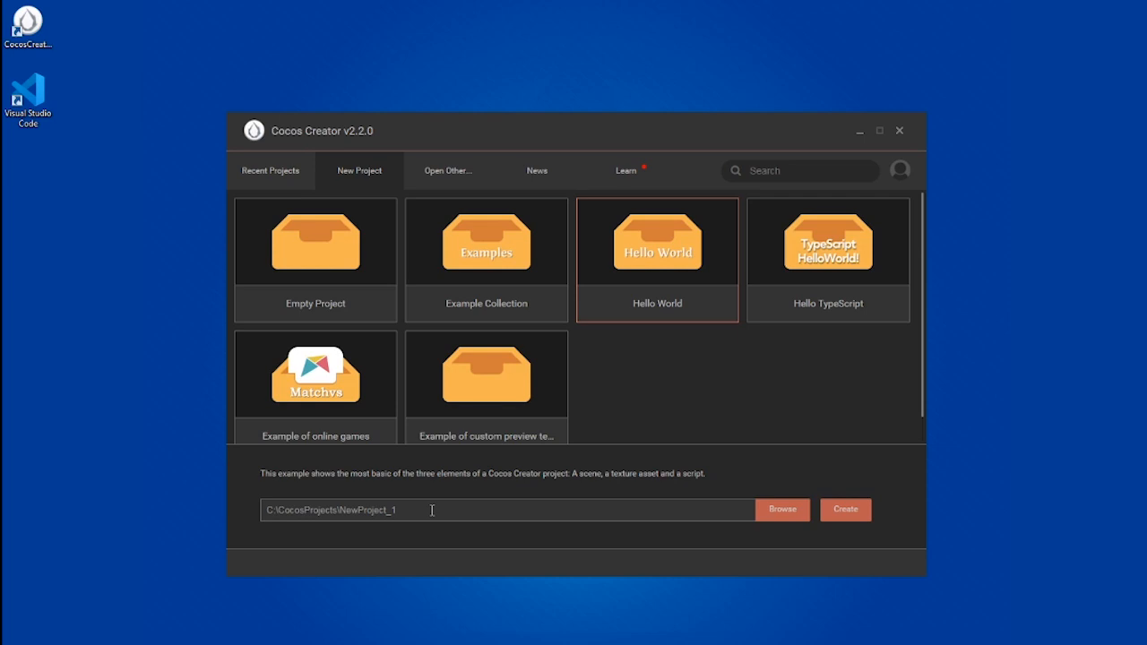
{"action": "mouse_move", "coordinate": [859, 488]}
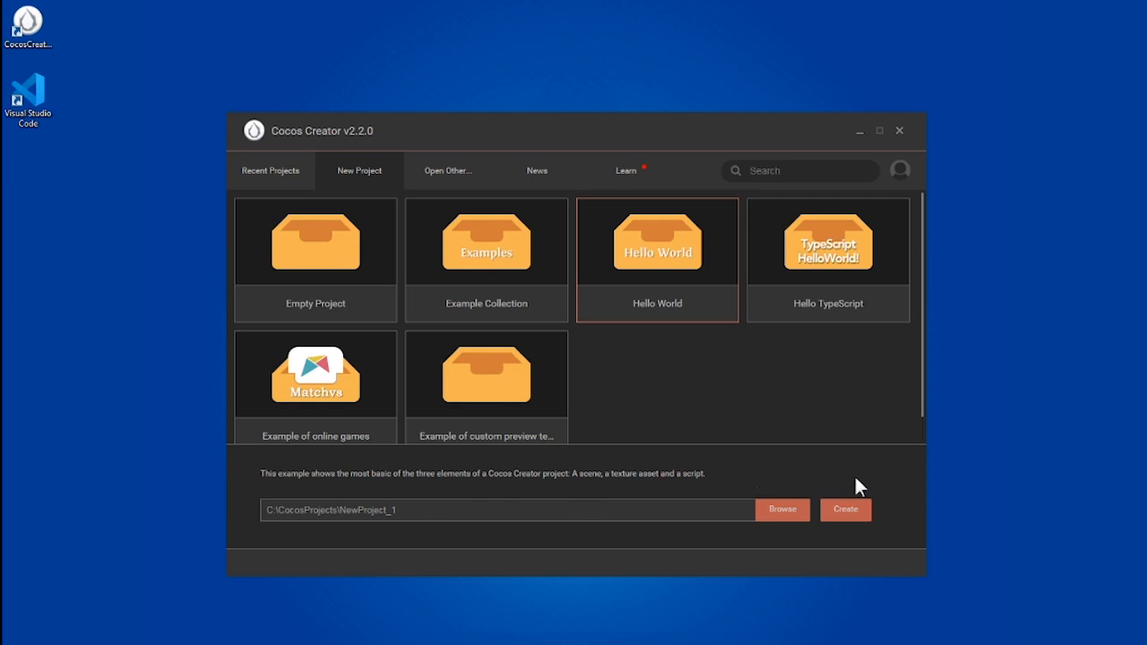
{"action": "mouse_move", "coordinate": [846, 520]}
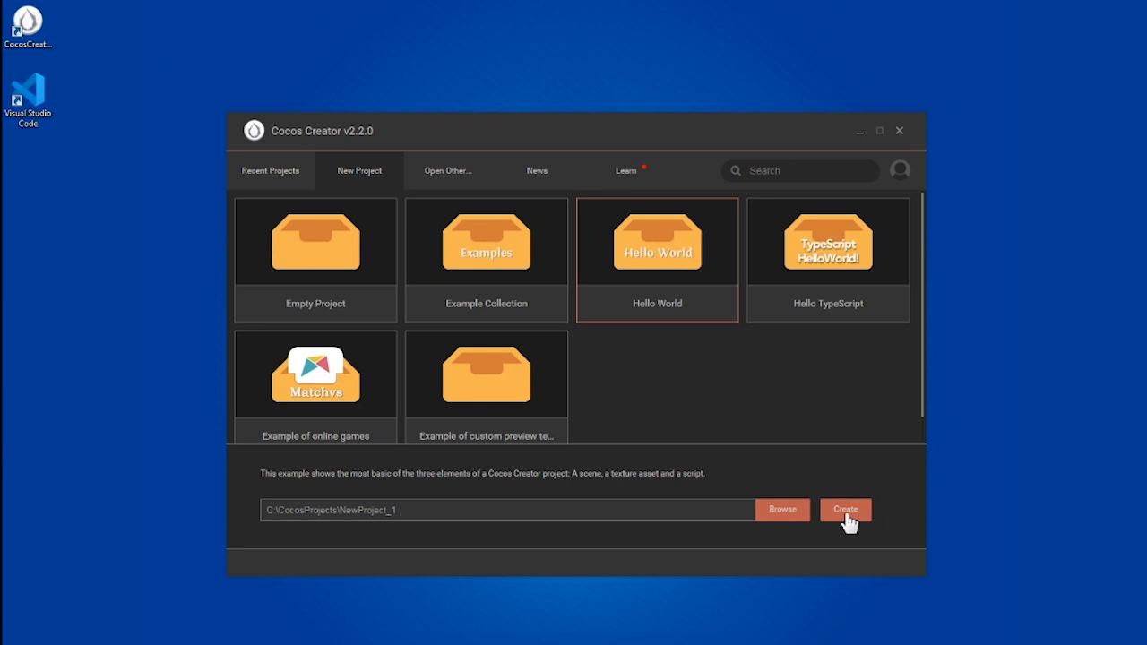
{"action": "left_click", "coordinate": [844, 509]}
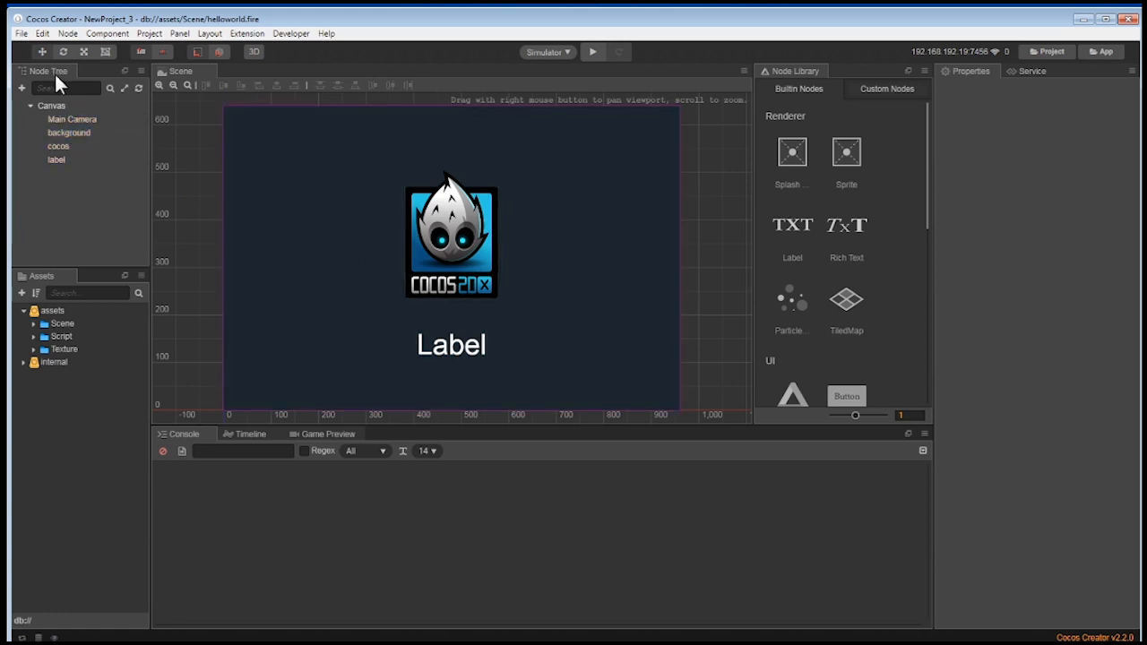
Step: Select the Canvas and then Main Camera nodes in the Node Tree to inspect their properties
{"action": "left_click", "coordinate": [72, 119]}
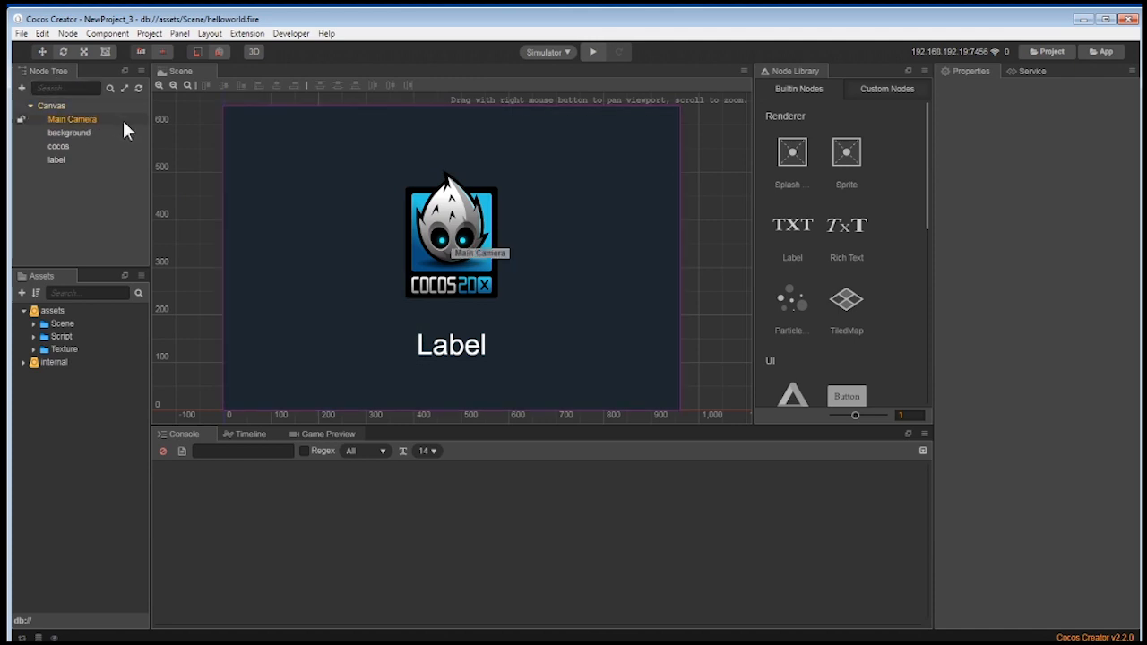
{"action": "mouse_move", "coordinate": [115, 118]}
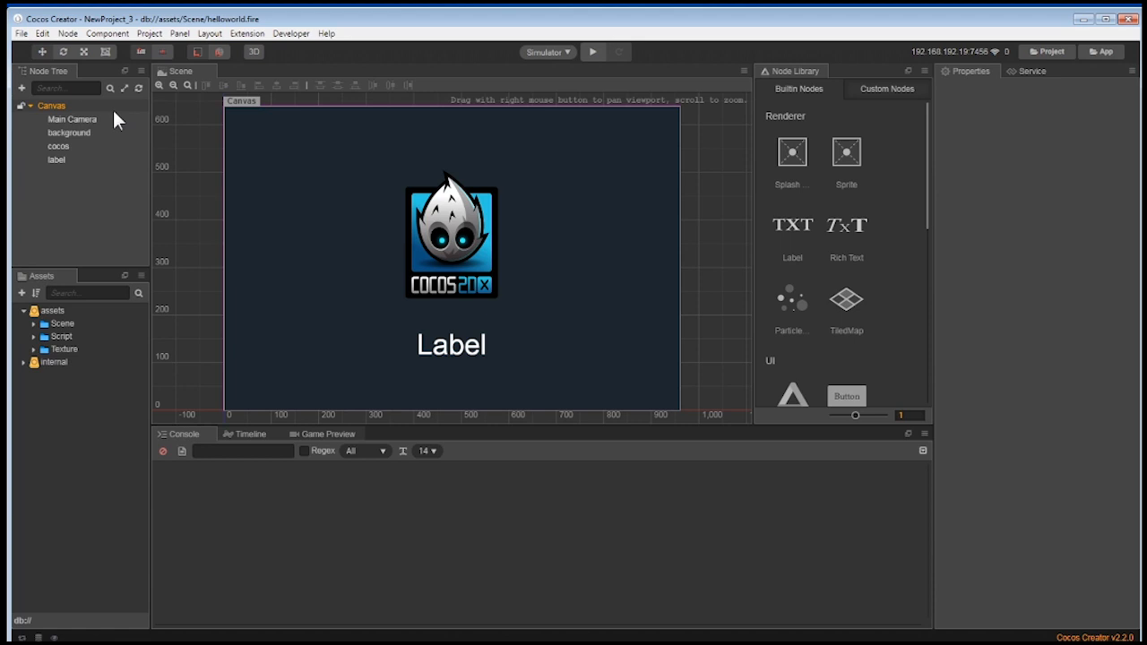
{"action": "left_click", "coordinate": [72, 119]}
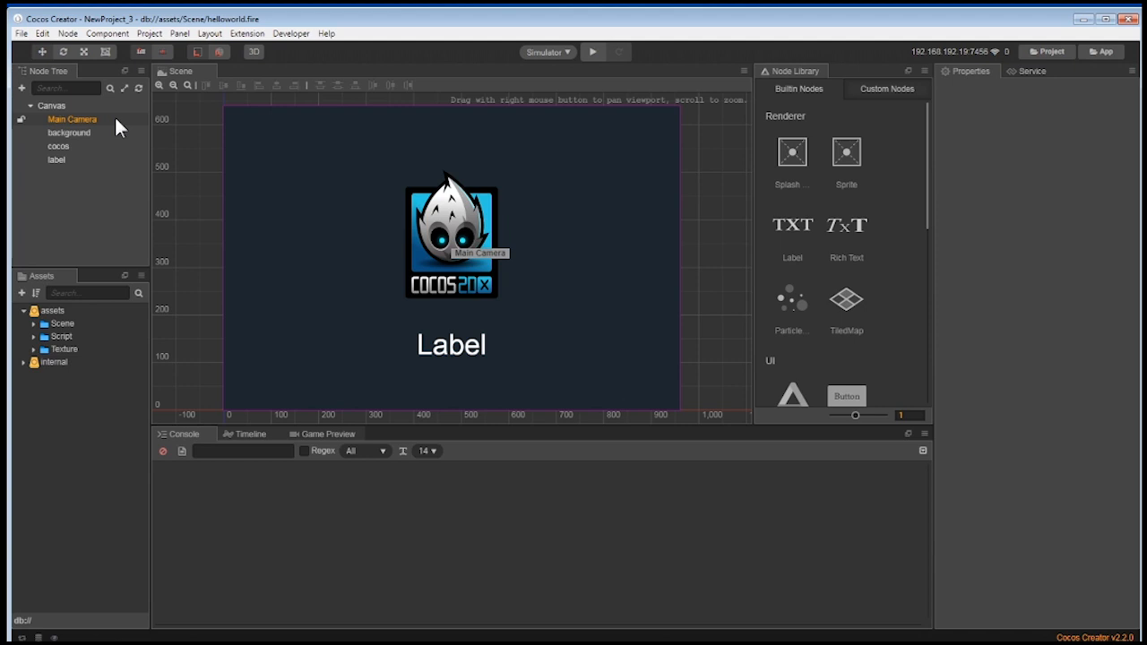
{"action": "left_click", "coordinate": [71, 118]}
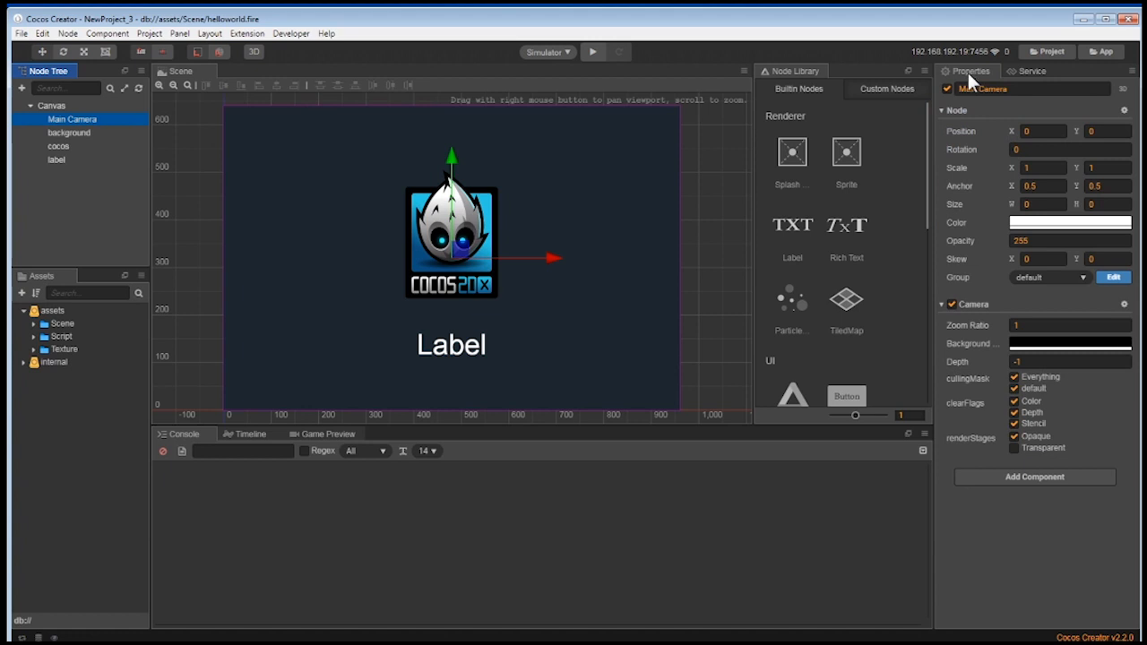
{"action": "mouse_move", "coordinate": [961, 130]}
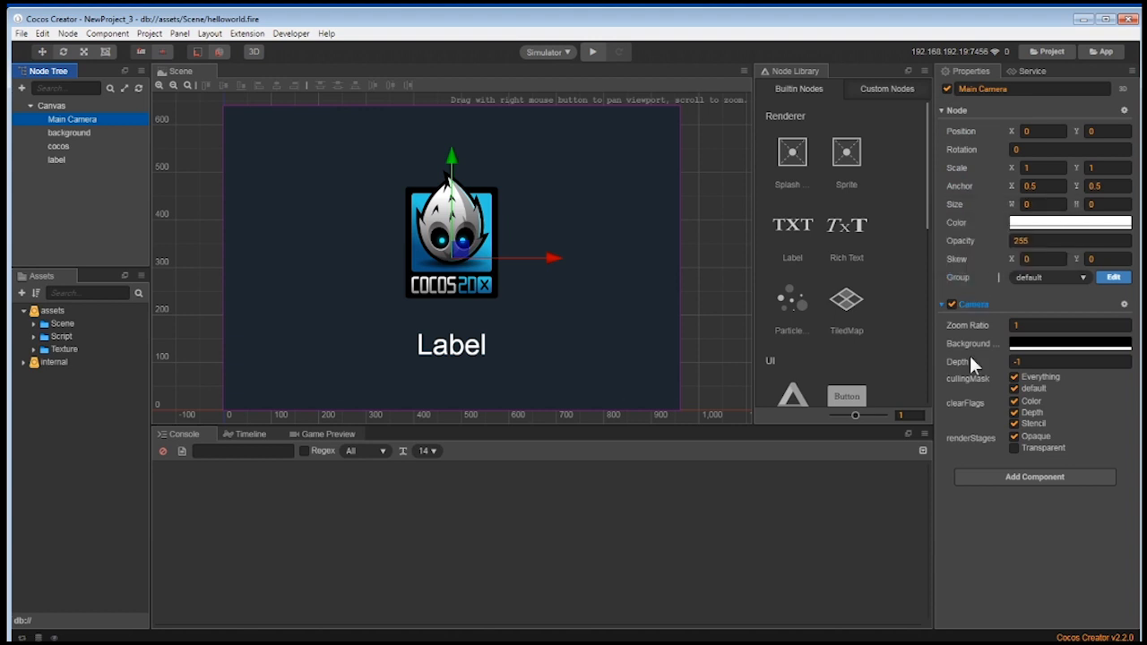
{"action": "mouse_move", "coordinate": [1004, 482]}
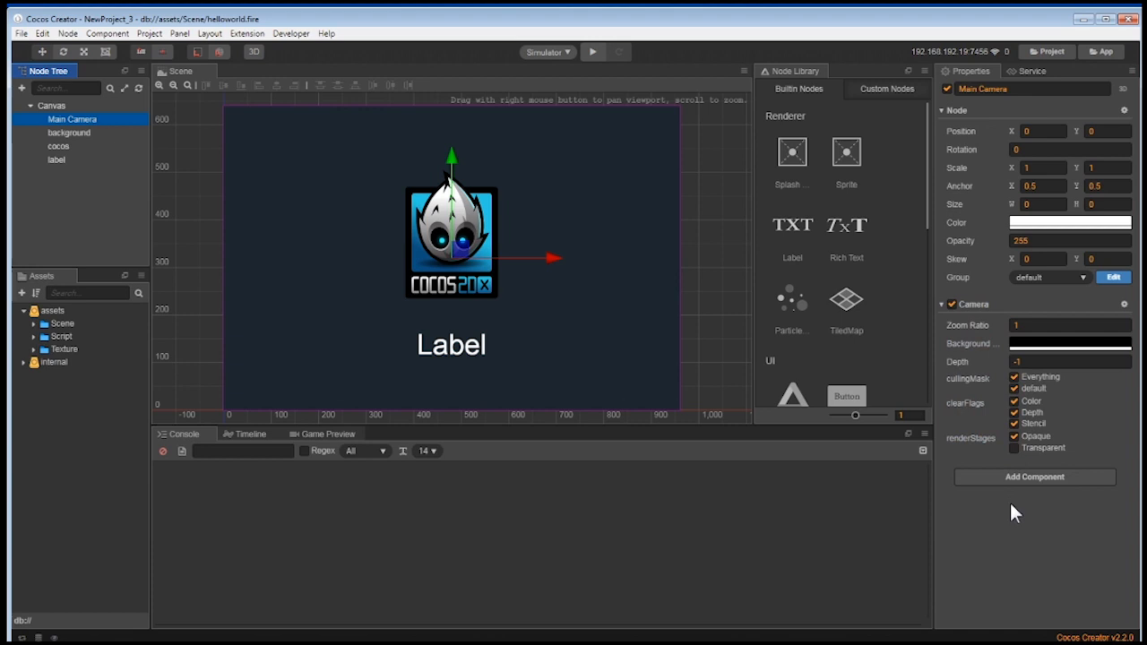
{"action": "mouse_move", "coordinate": [298, 488]}
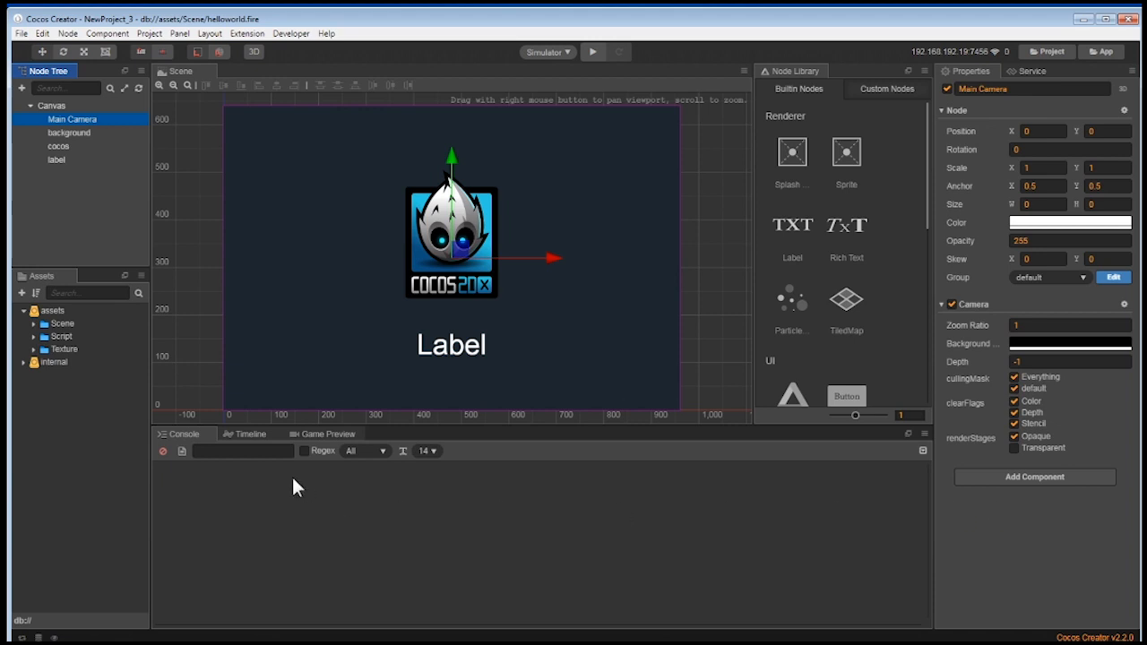
{"action": "mouse_move", "coordinate": [37, 294]}
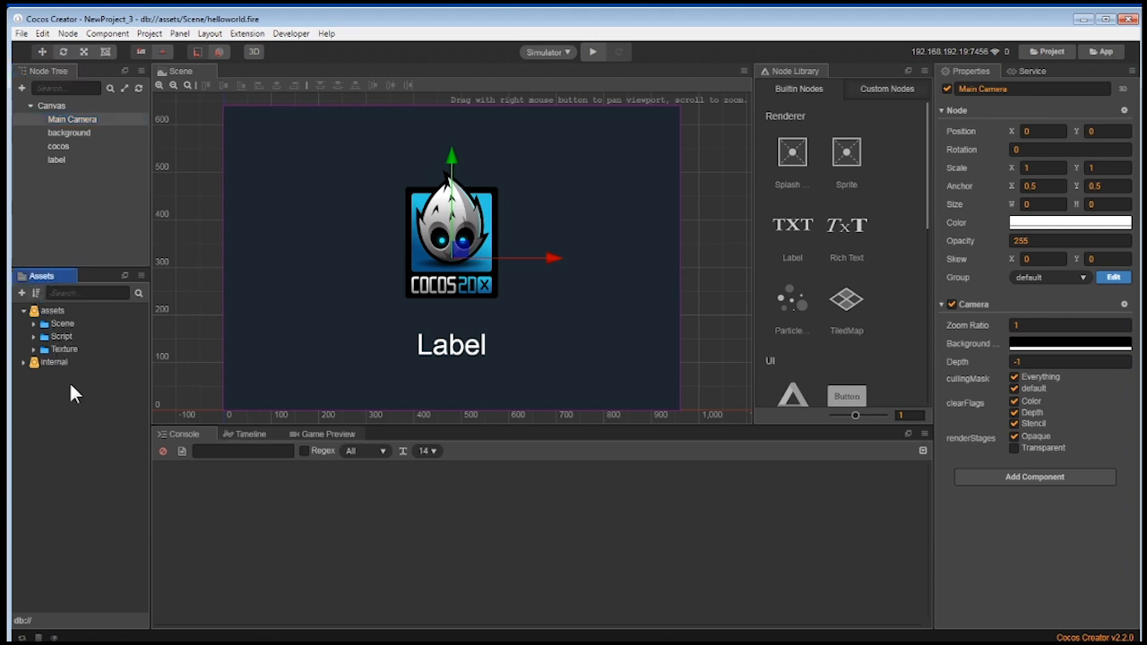
{"action": "mouse_move", "coordinate": [75, 403]}
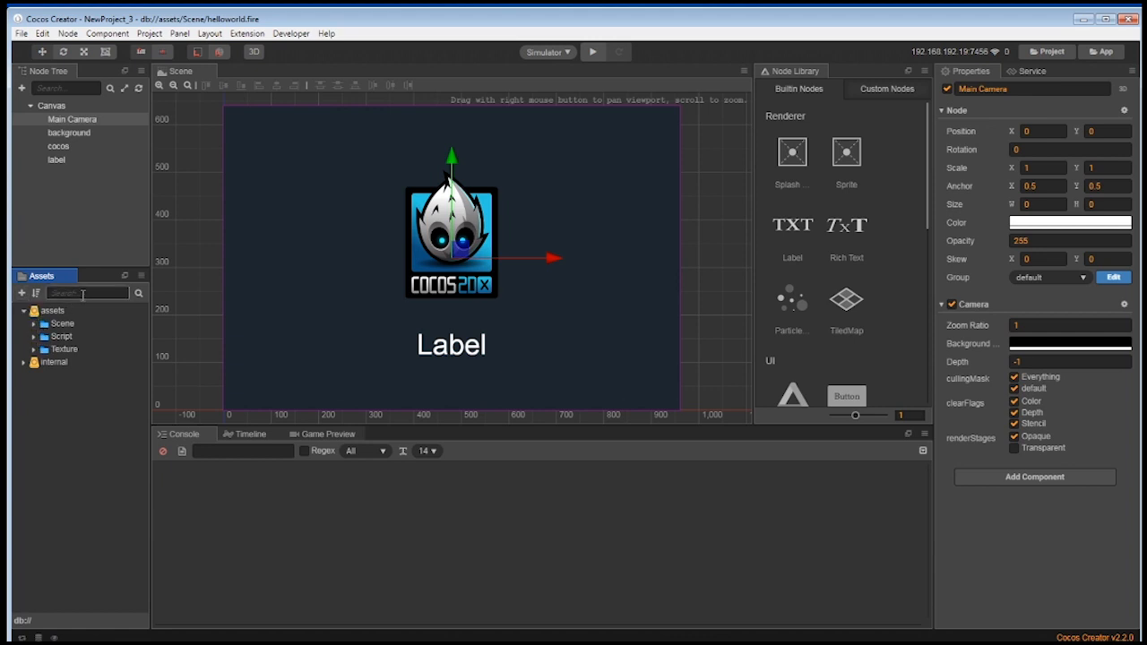
{"action": "left_click", "coordinate": [86, 294]}
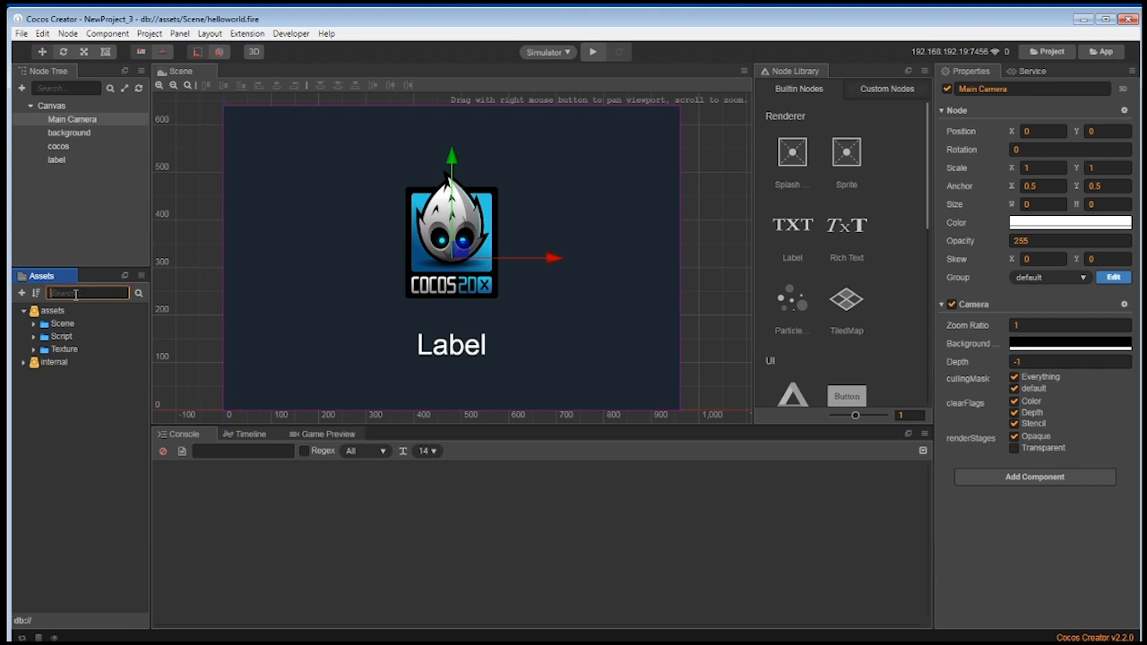
{"action": "mouse_move", "coordinate": [122, 464]}
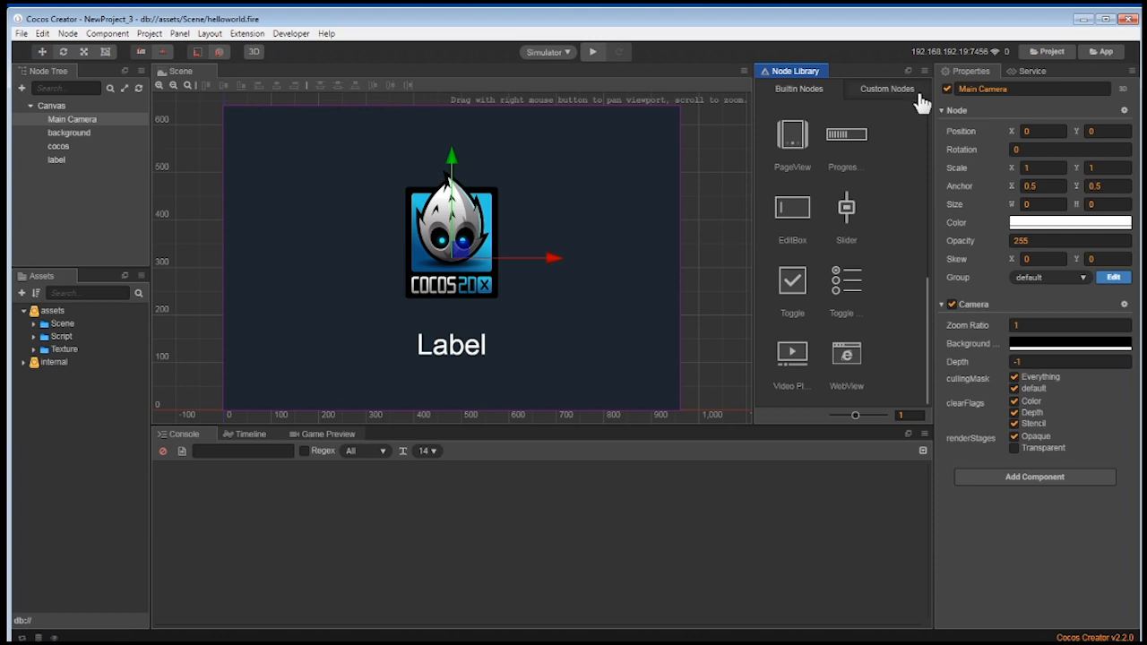
{"action": "mouse_move", "coordinate": [918, 81]}
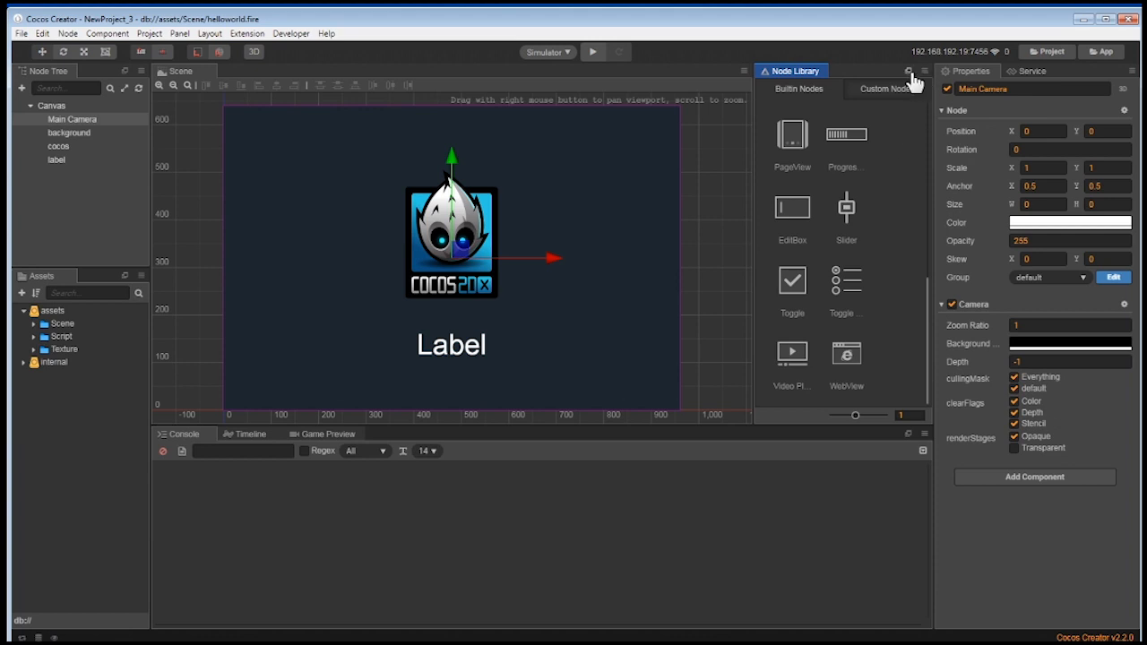
Step: Move the Node Library into the right-side panel as a tab beside Properties and Service
{"action": "left_click", "coordinate": [907, 71]}
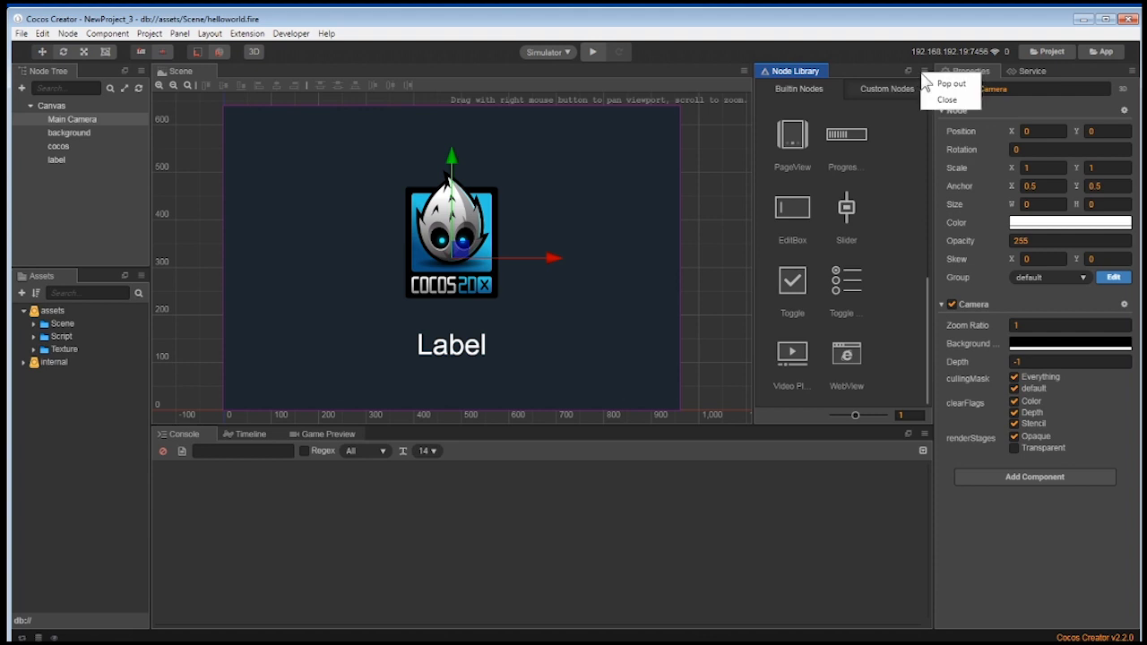
{"action": "mouse_move", "coordinate": [867, 81]}
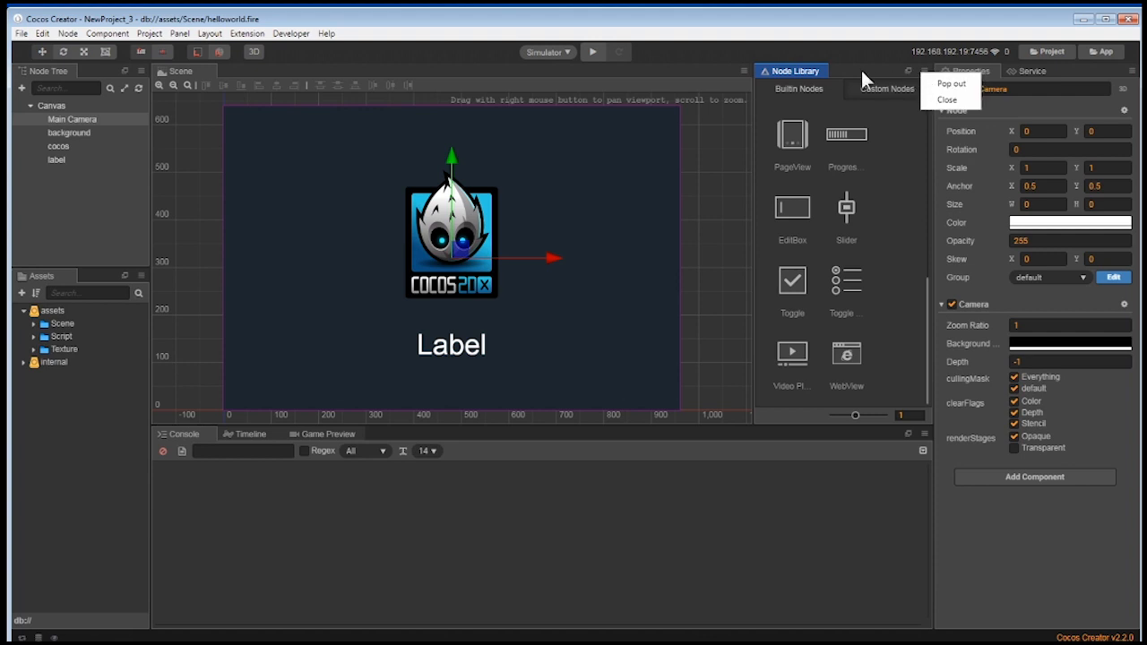
{"action": "left_click", "coordinate": [861, 79]}
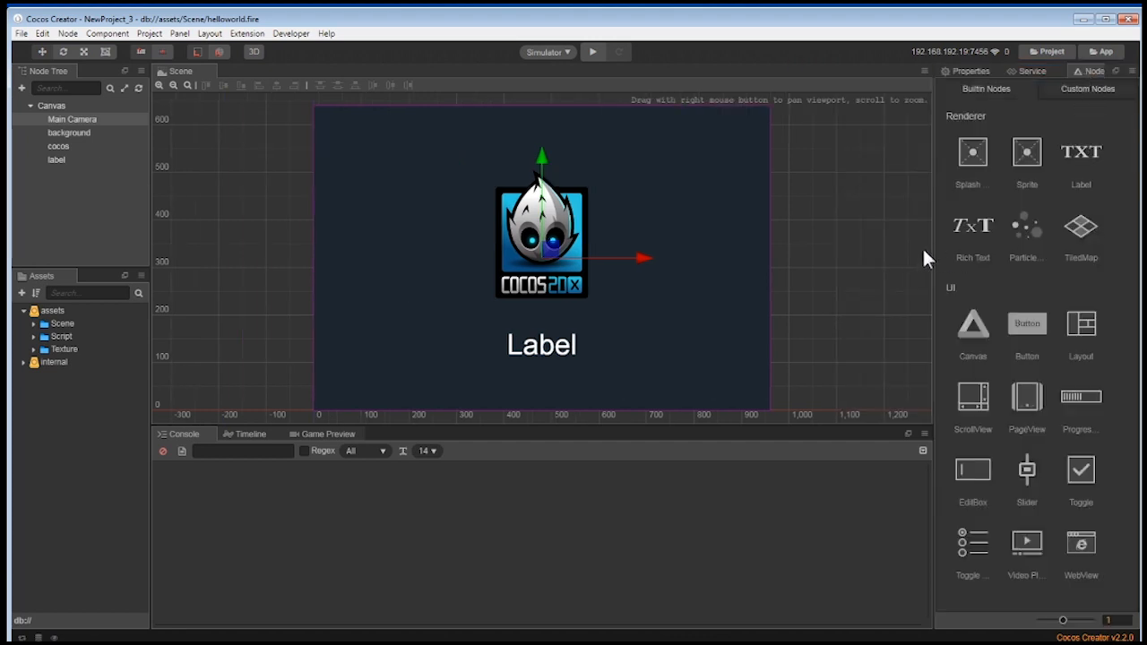
Step: View the Service tab listing Cocos Analytics, Matchvs and Agora Voice, then return to Properties
{"action": "left_click", "coordinate": [1031, 71]}
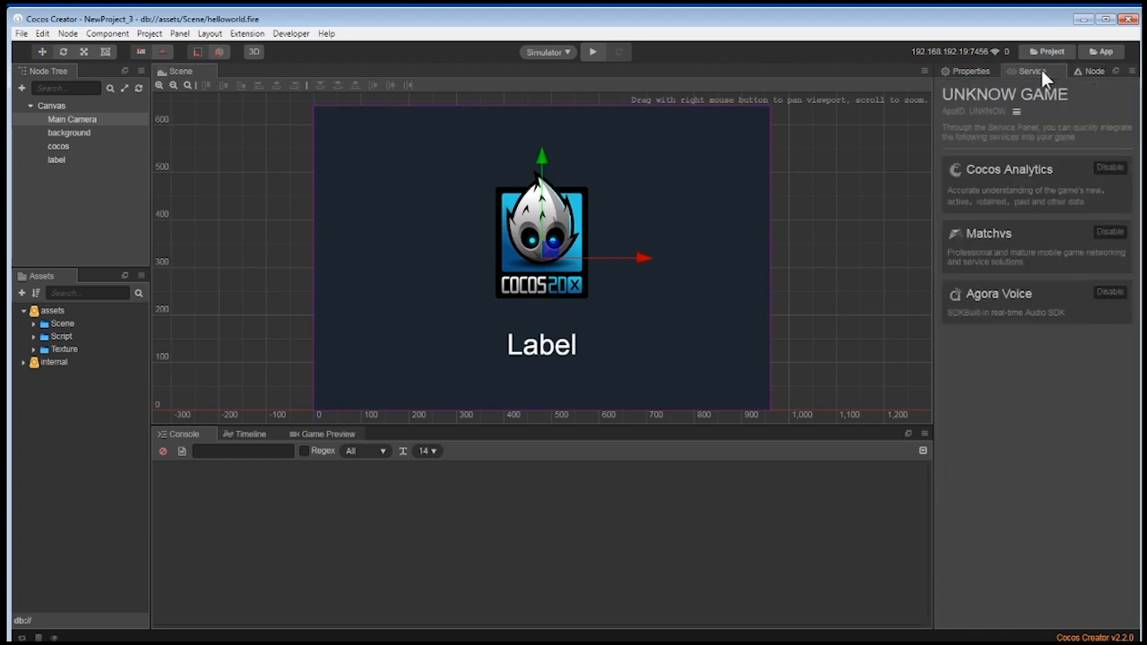
{"action": "mouse_move", "coordinate": [1090, 71]}
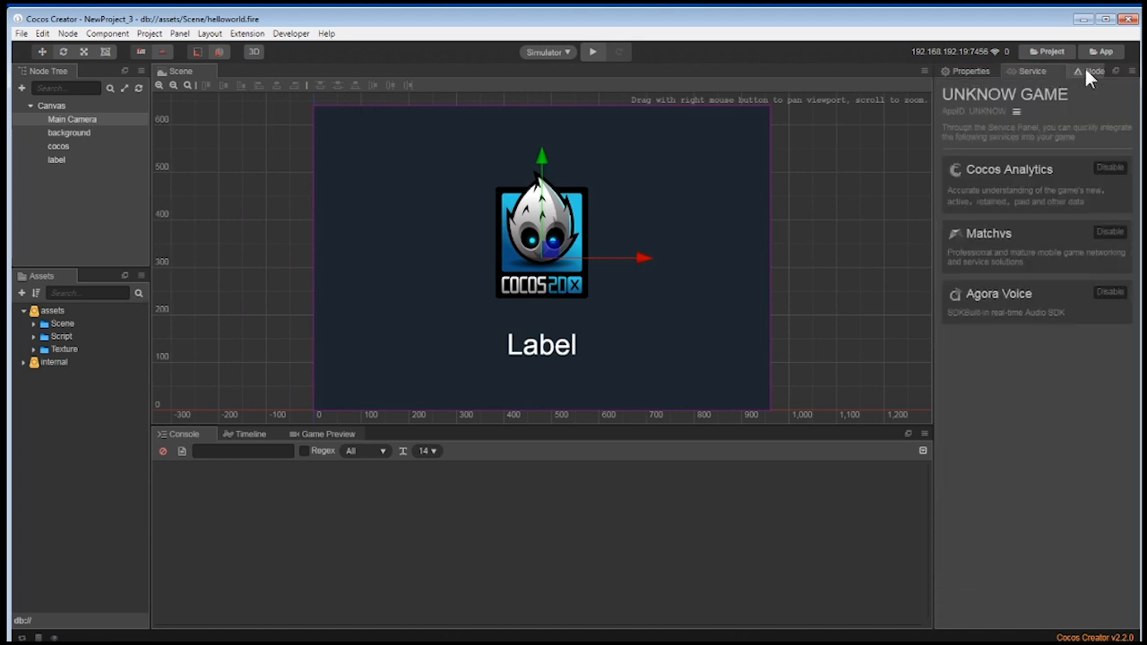
{"action": "mouse_move", "coordinate": [289, 488]}
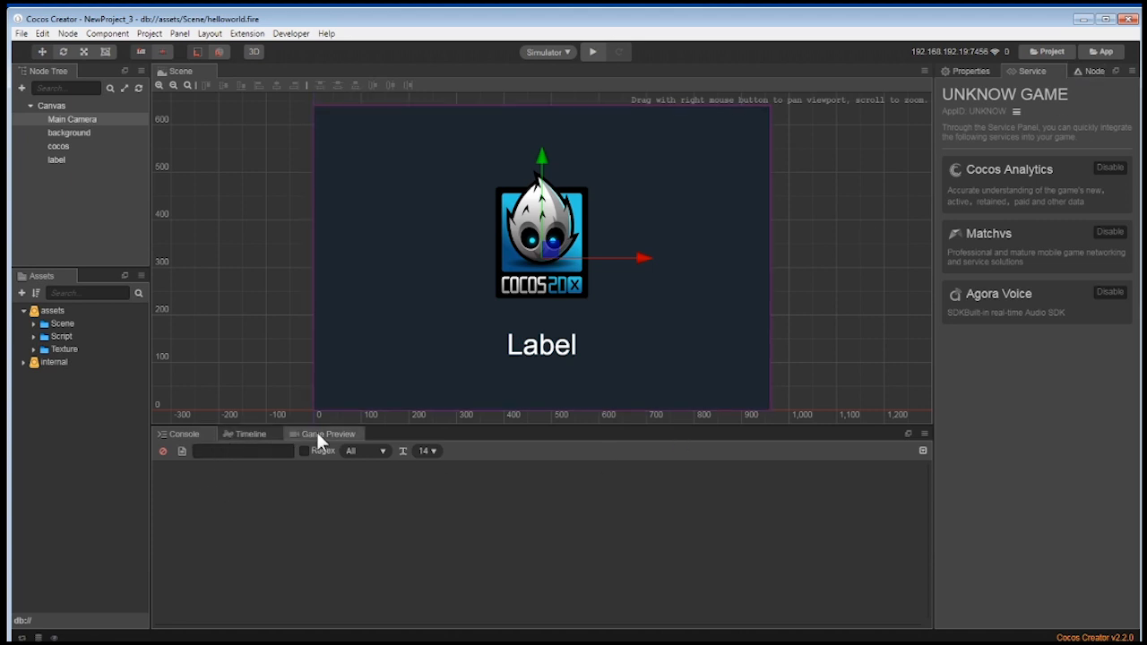
{"action": "mouse_move", "coordinate": [330, 440]}
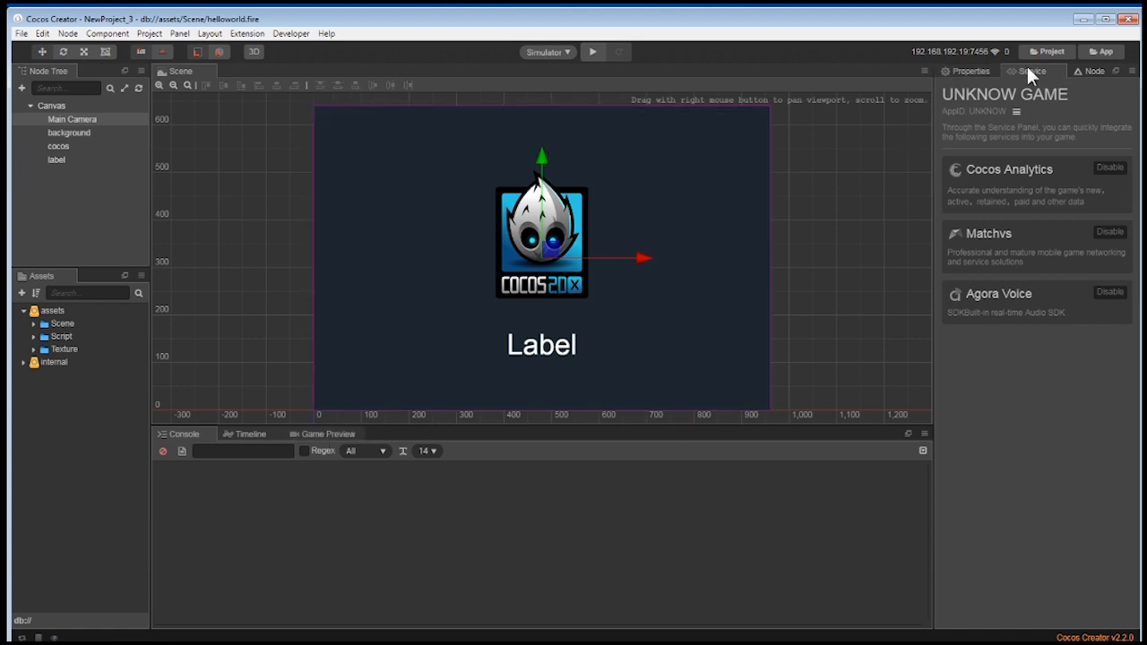
{"action": "left_click", "coordinate": [972, 72]}
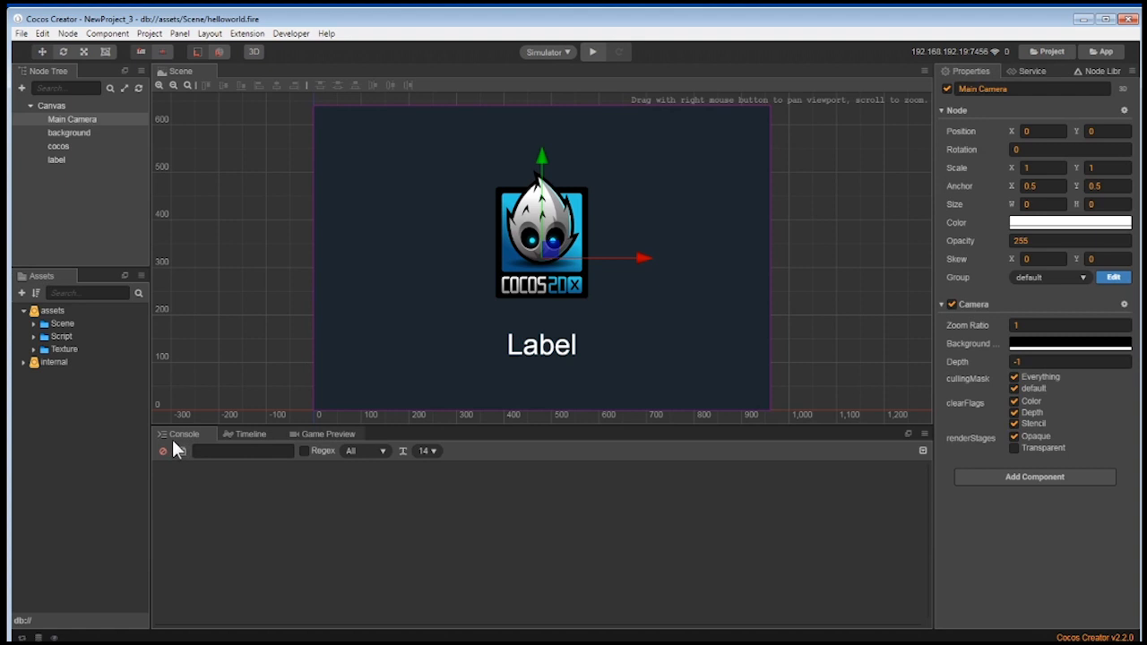
Step: Switch the bottom panel through Console and Timeline to Game Preview of the Hello World scene
{"action": "left_click", "coordinate": [183, 434]}
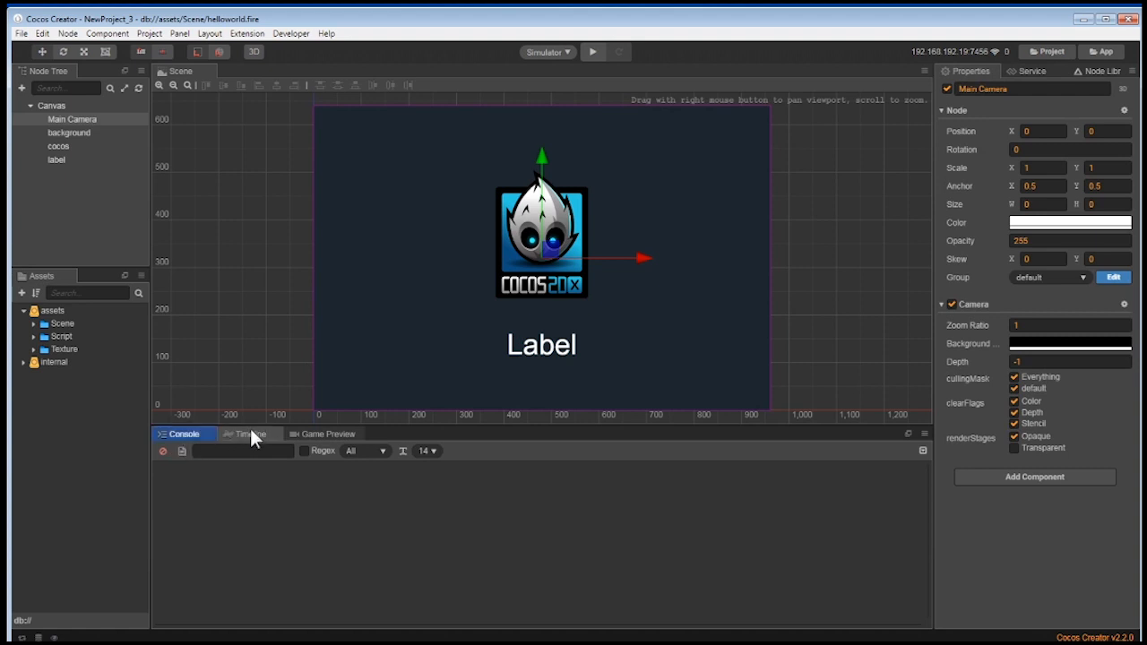
{"action": "left_click", "coordinate": [249, 434]}
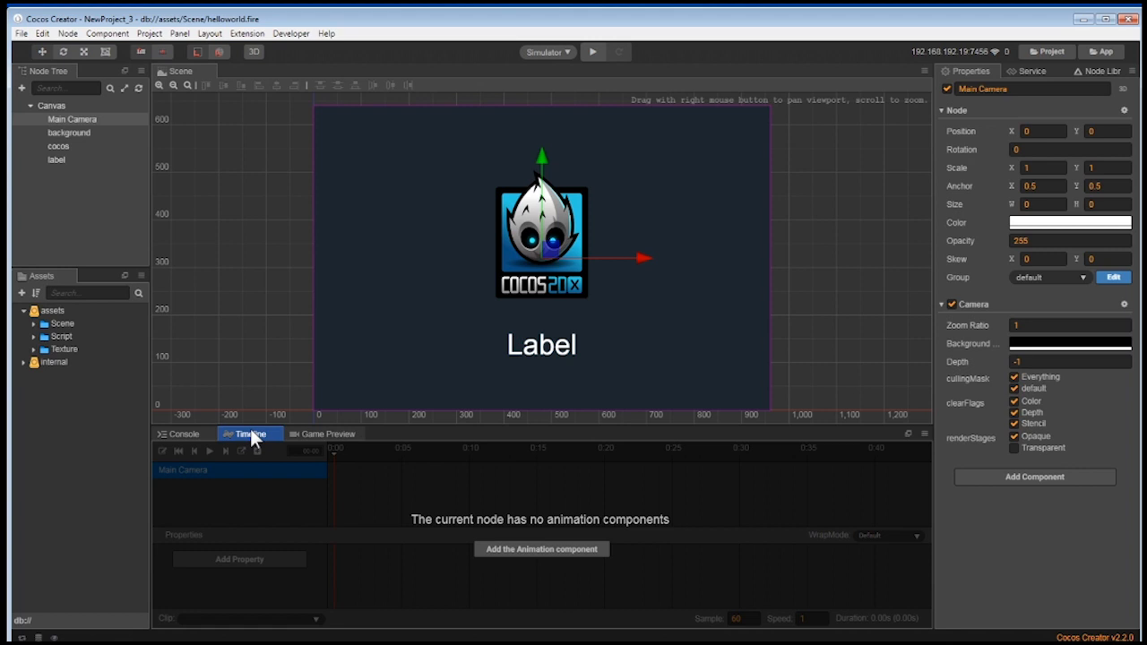
{"action": "mouse_move", "coordinate": [276, 439]}
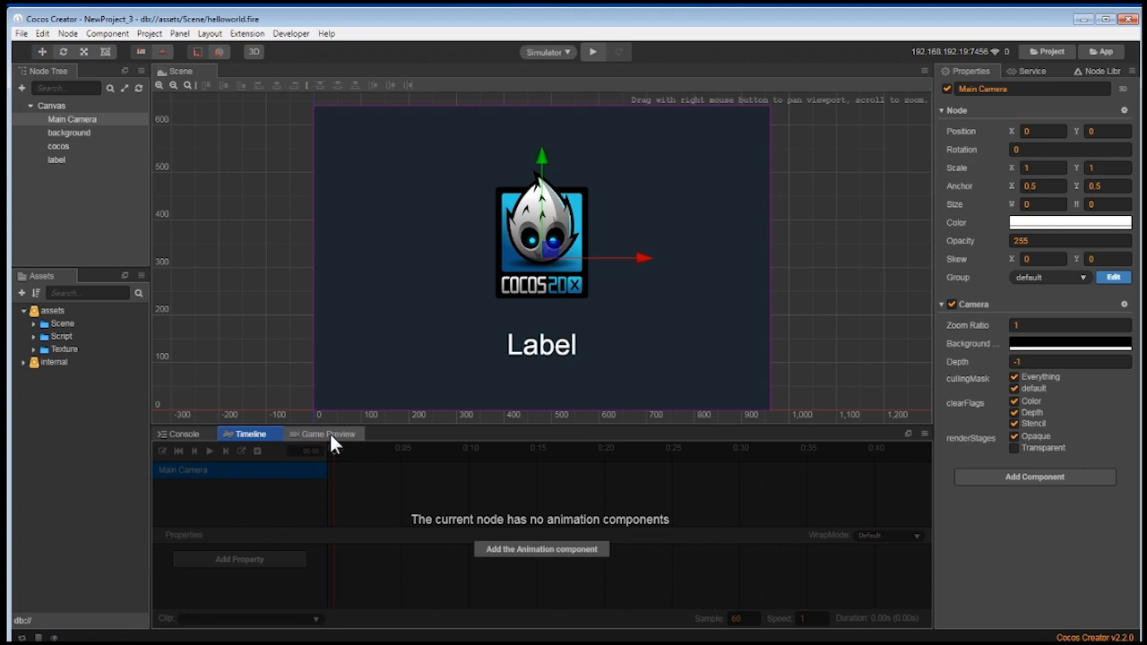
{"action": "left_click", "coordinate": [329, 433]}
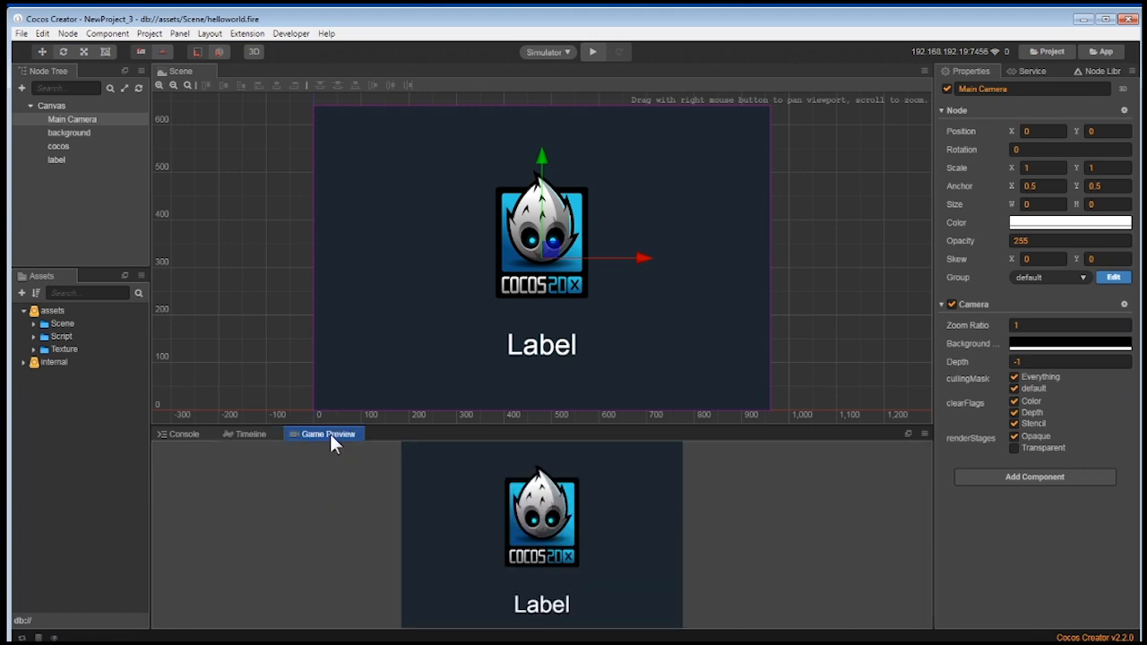